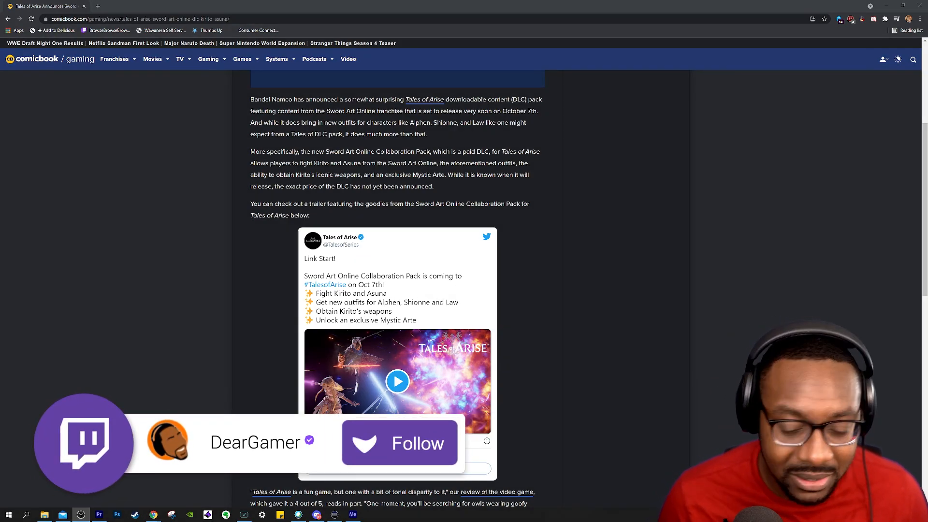
- Read through the rest of the article and start the embedded Tales of Arise trailer tweet video
left_click(399, 442)
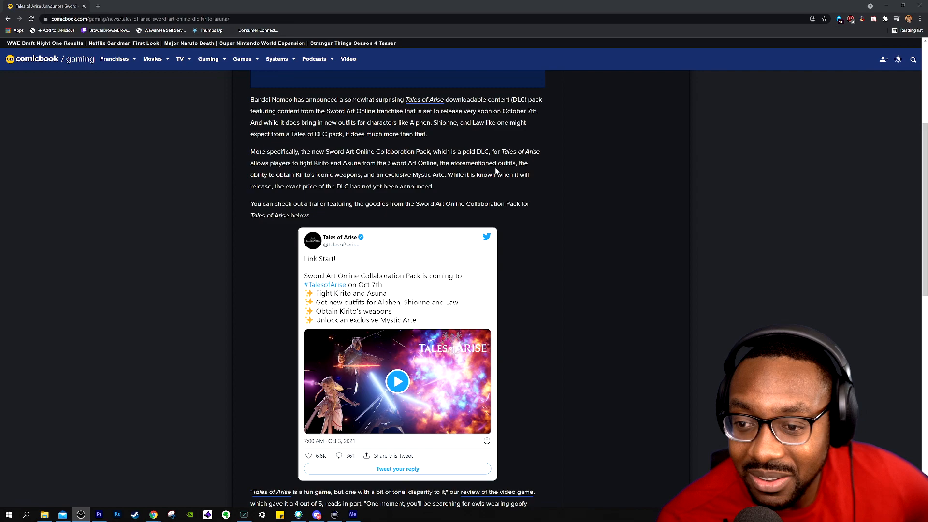
mouse_move(213, 162)
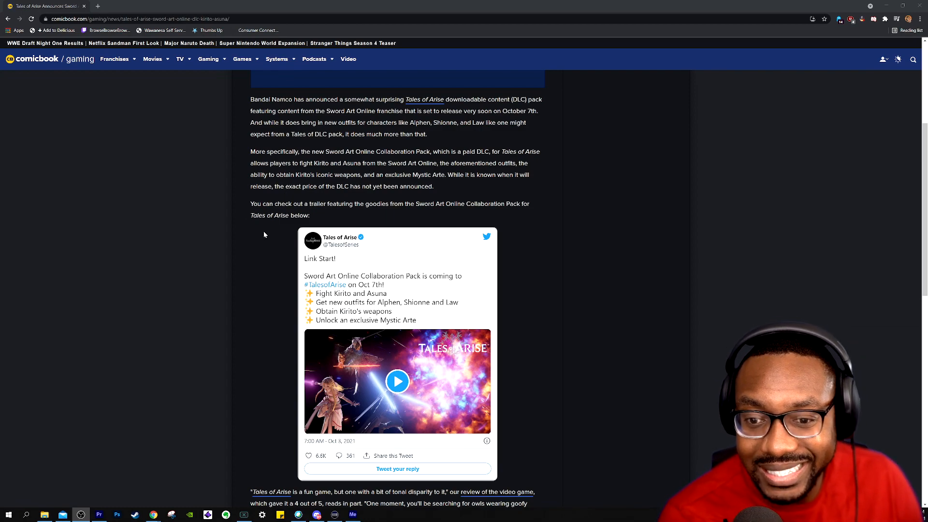
mouse_move(255, 328)
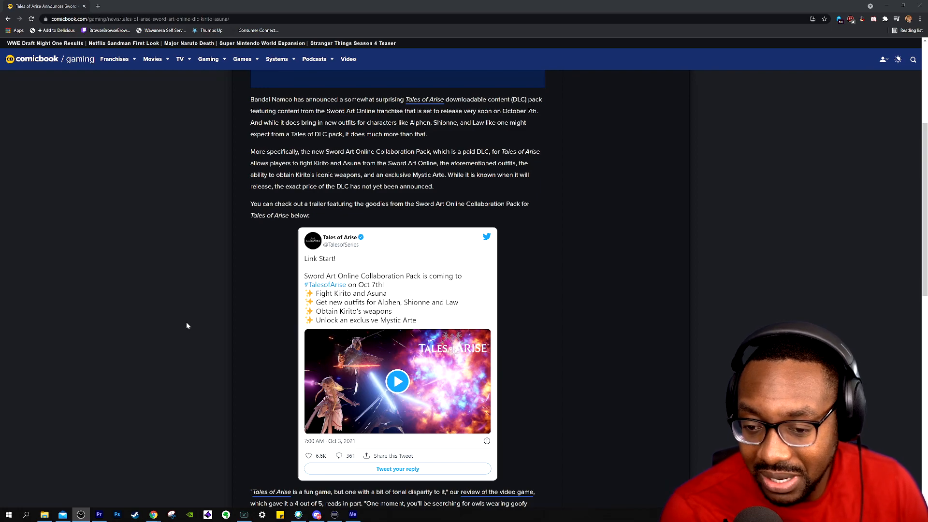
scroll("down", 3)
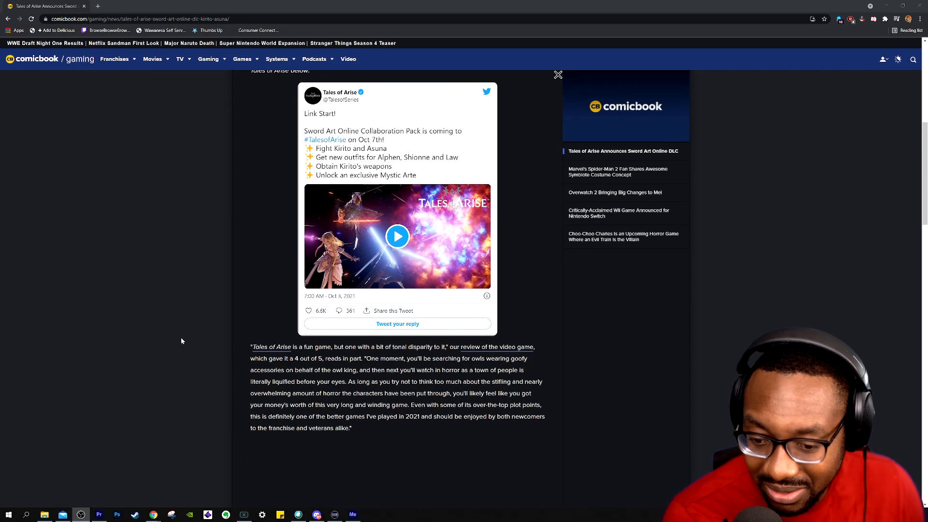
scroll("down", 3)
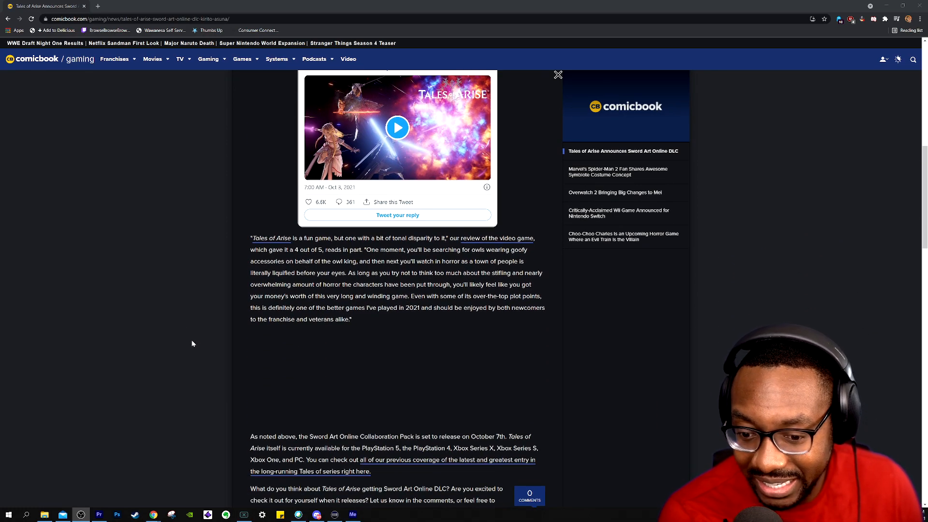
scroll("down", 3)
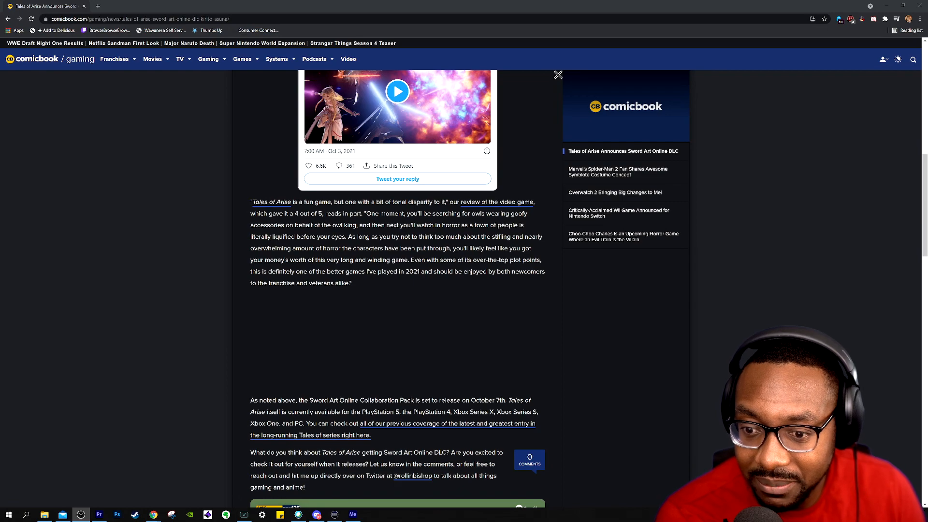
mouse_move(354, 259)
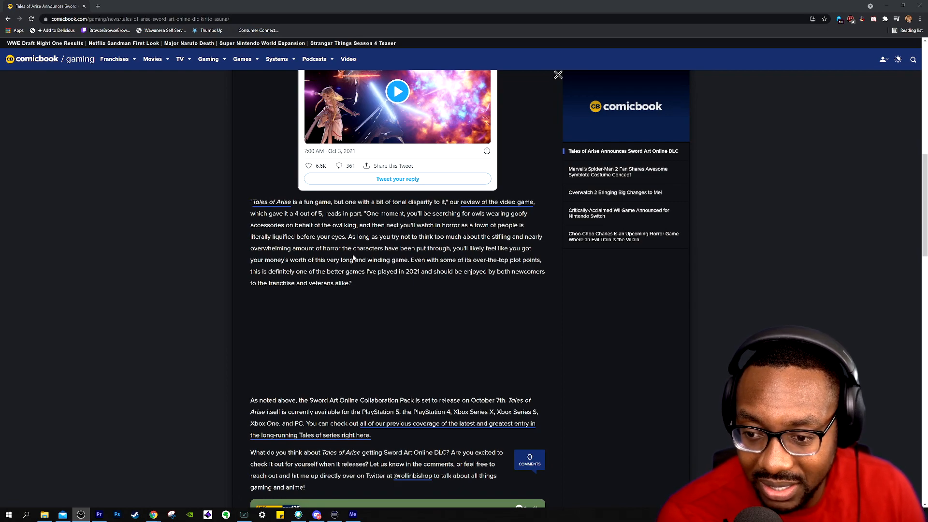
scroll("down", 3)
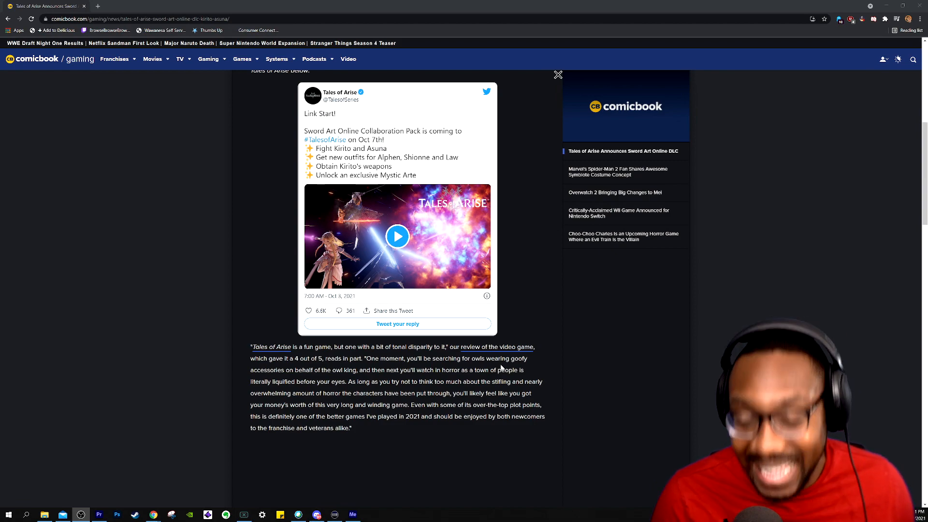
left_click(397, 237)
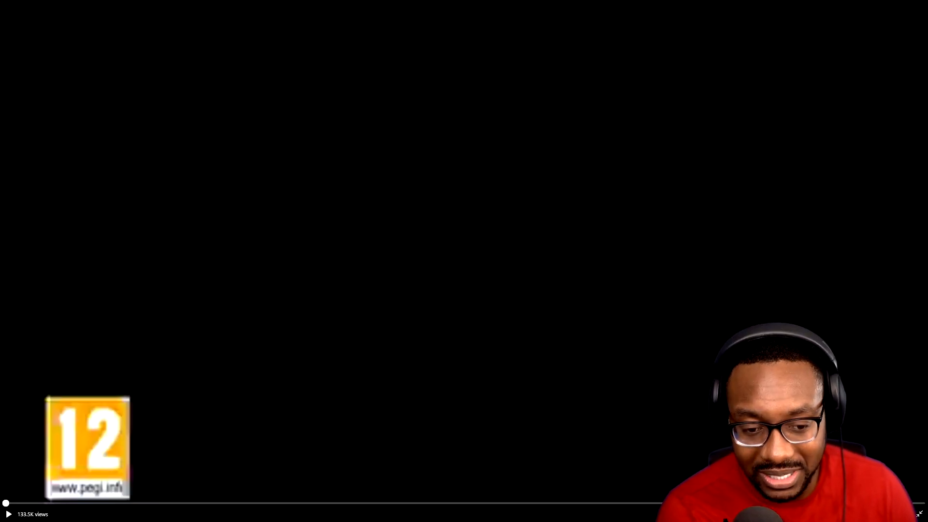
- Watch the Sword Art Online trailer through to 1:17 and return to the article
left_click(9, 513)
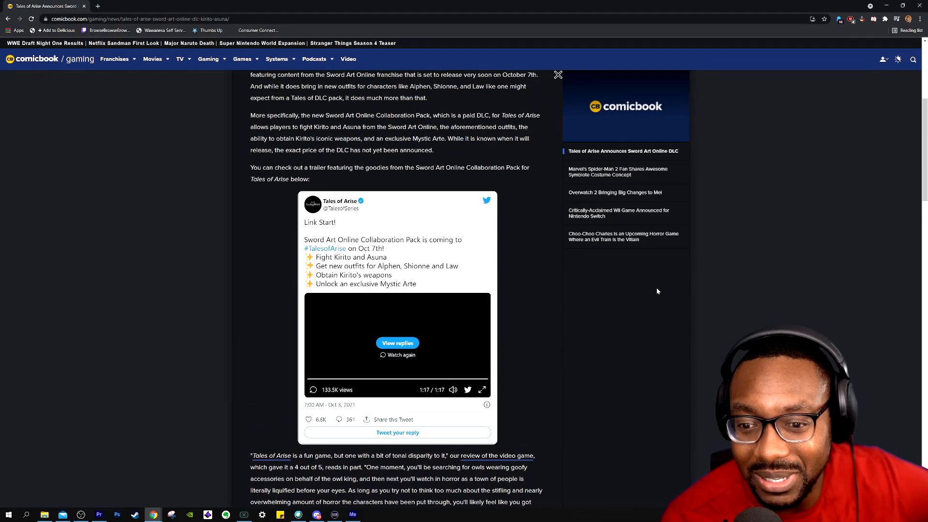
mouse_move(658, 280)
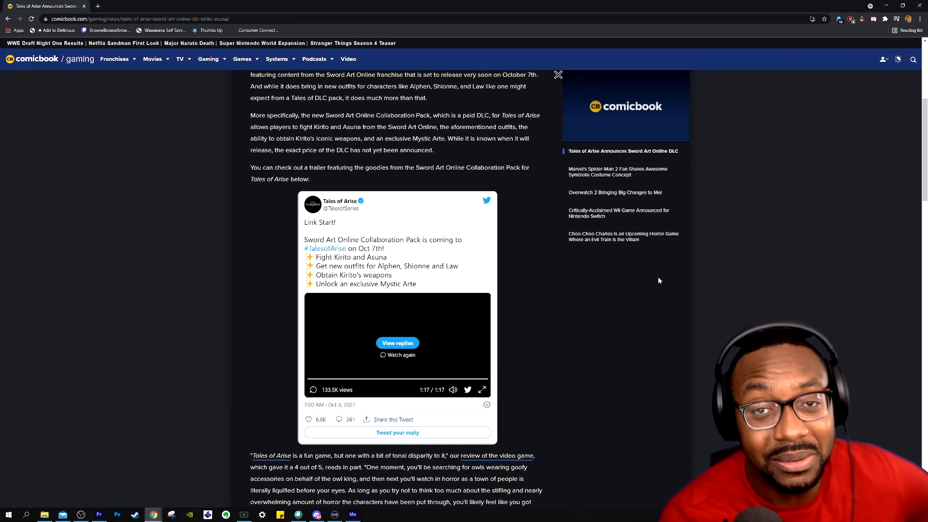